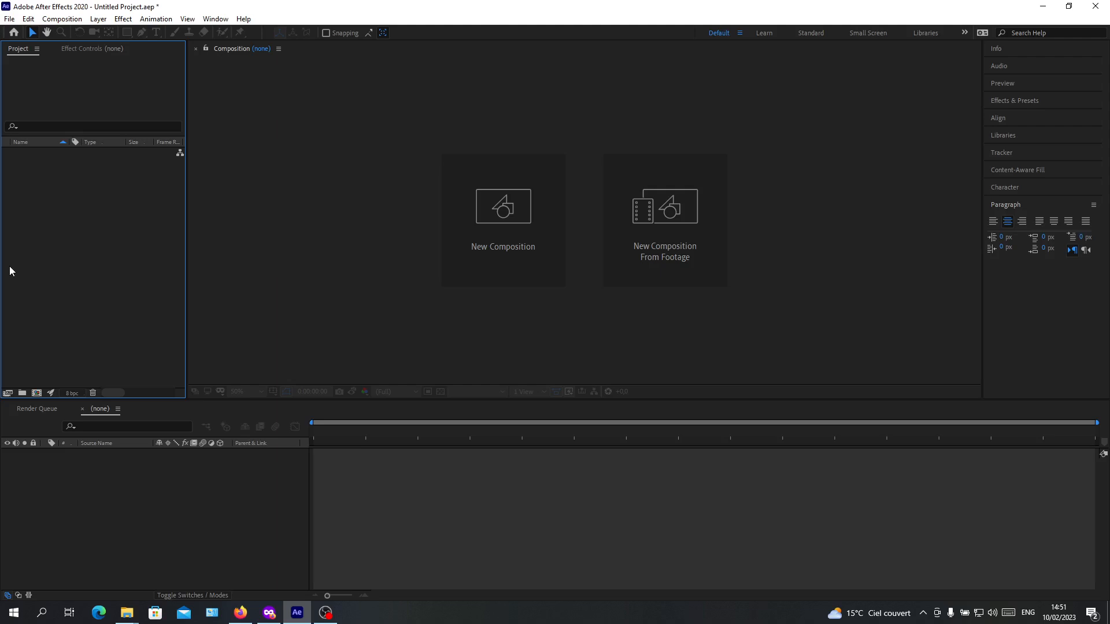
{"action": "mouse_move", "coordinate": [80, 175]}
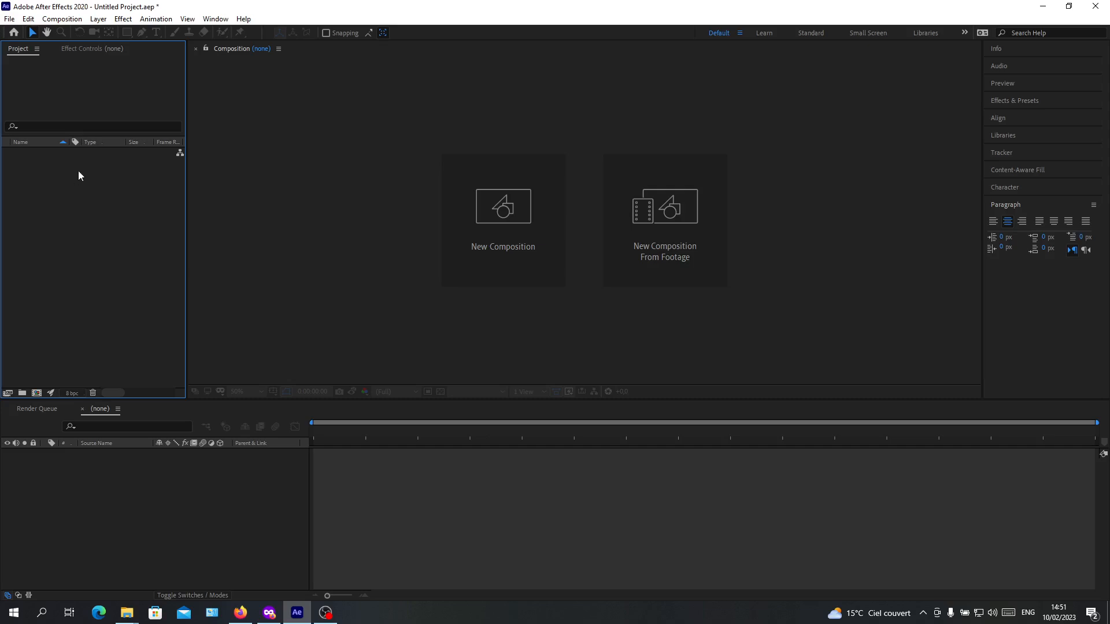
{"action": "mouse_move", "coordinate": [101, 550]}
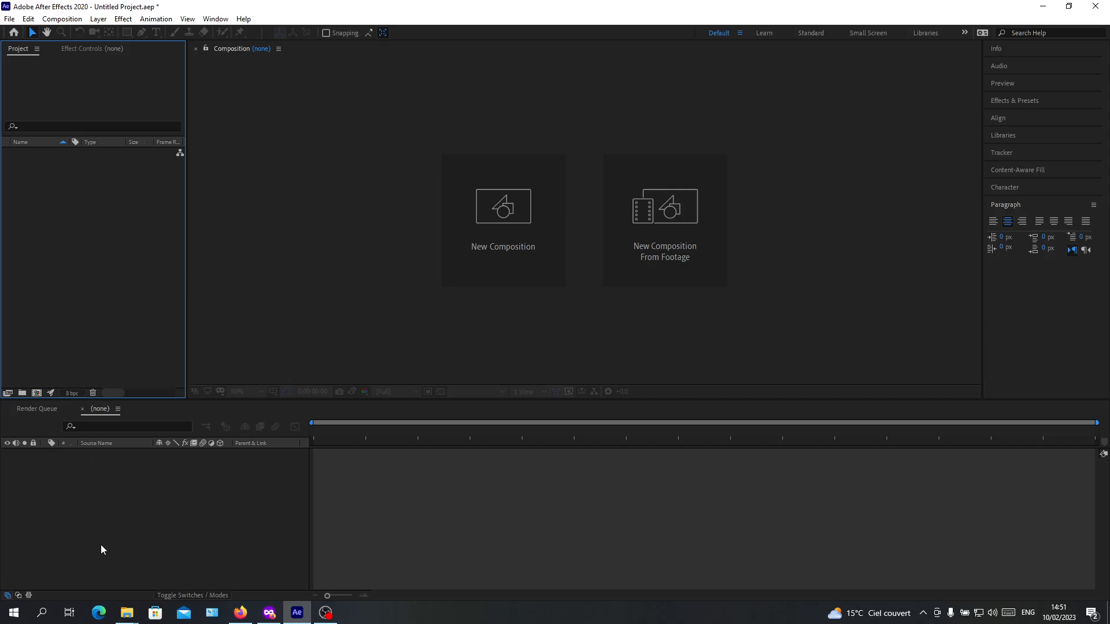
{"action": "mouse_move", "coordinate": [502, 227]}
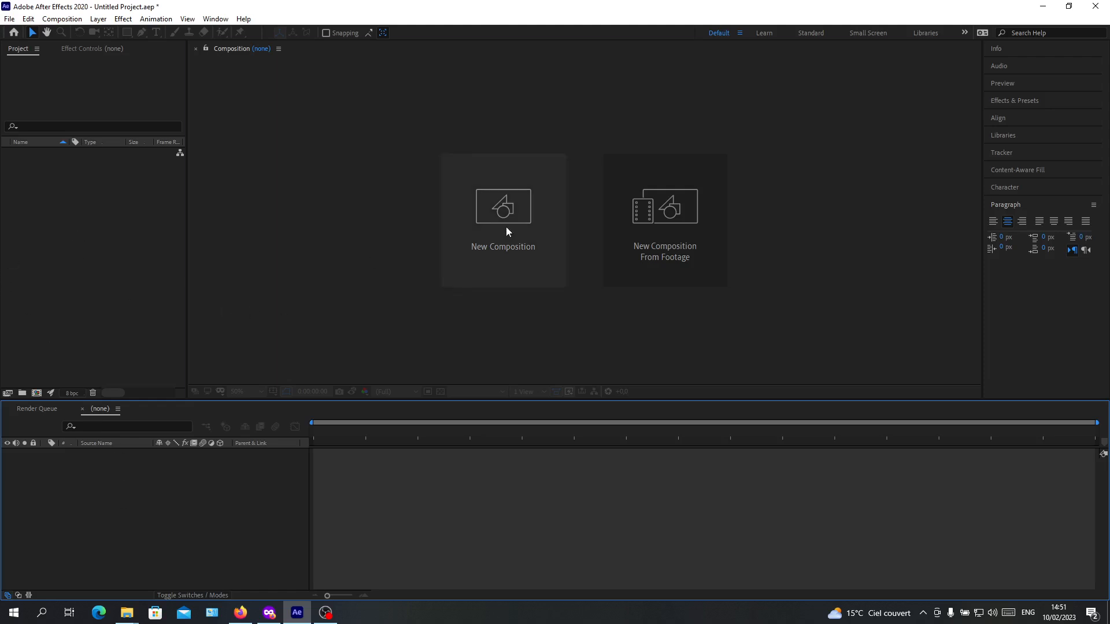
Step: Create Comp 1 and add an empty text layer and a dark gray solid
{"action": "left_click", "coordinate": [503, 206]}
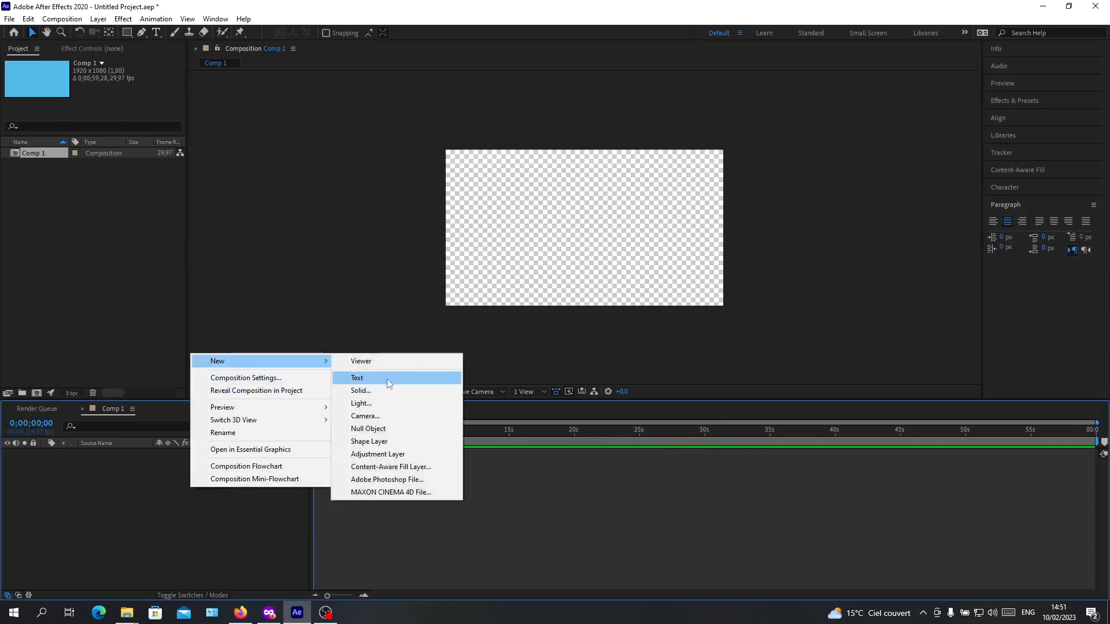
{"action": "left_click", "coordinate": [356, 377]}
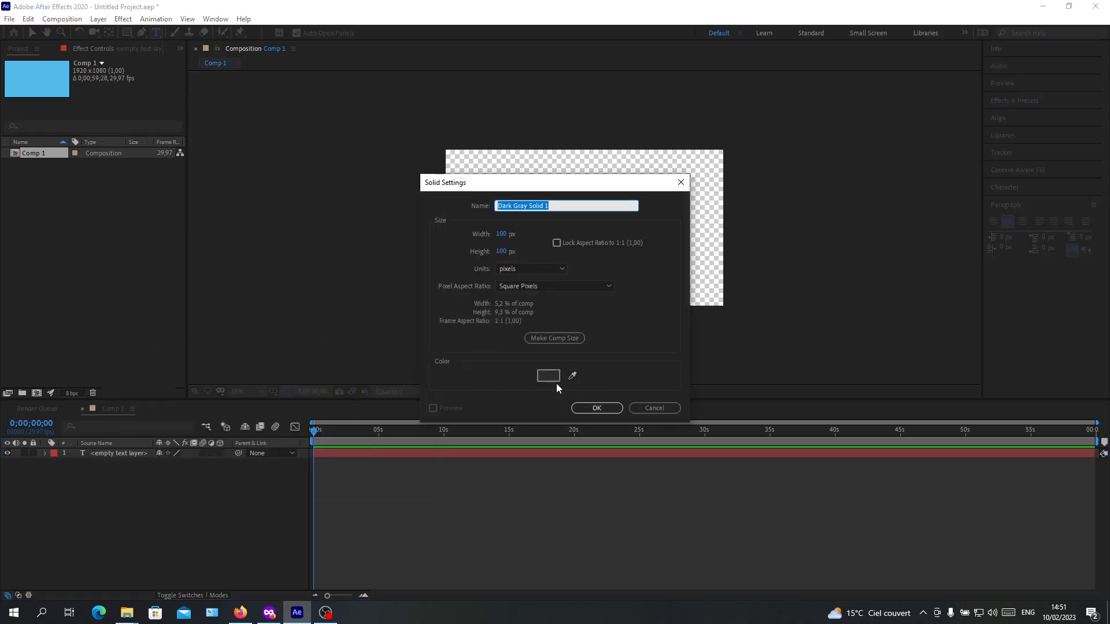
{"action": "left_click", "coordinate": [596, 407]}
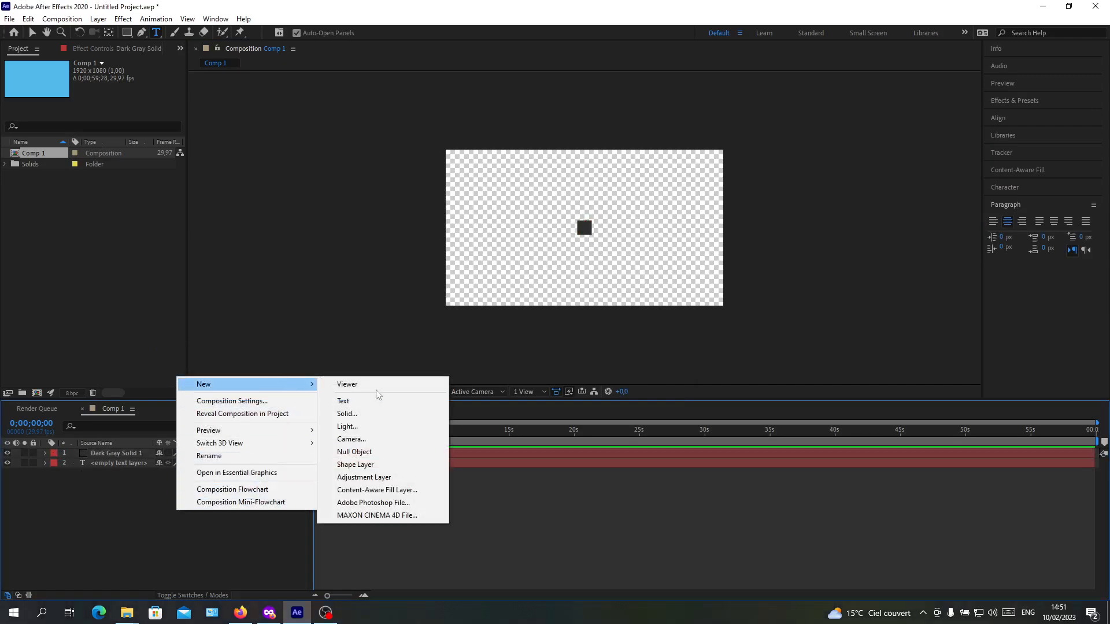
{"action": "mouse_move", "coordinate": [347, 425]}
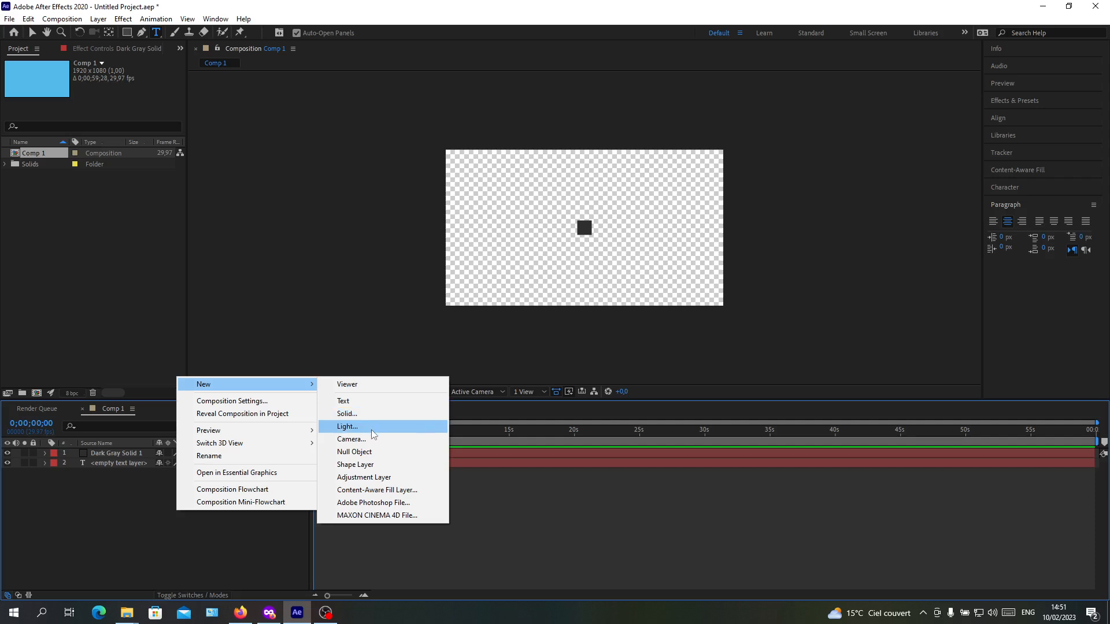
{"action": "mouse_move", "coordinate": [351, 438]}
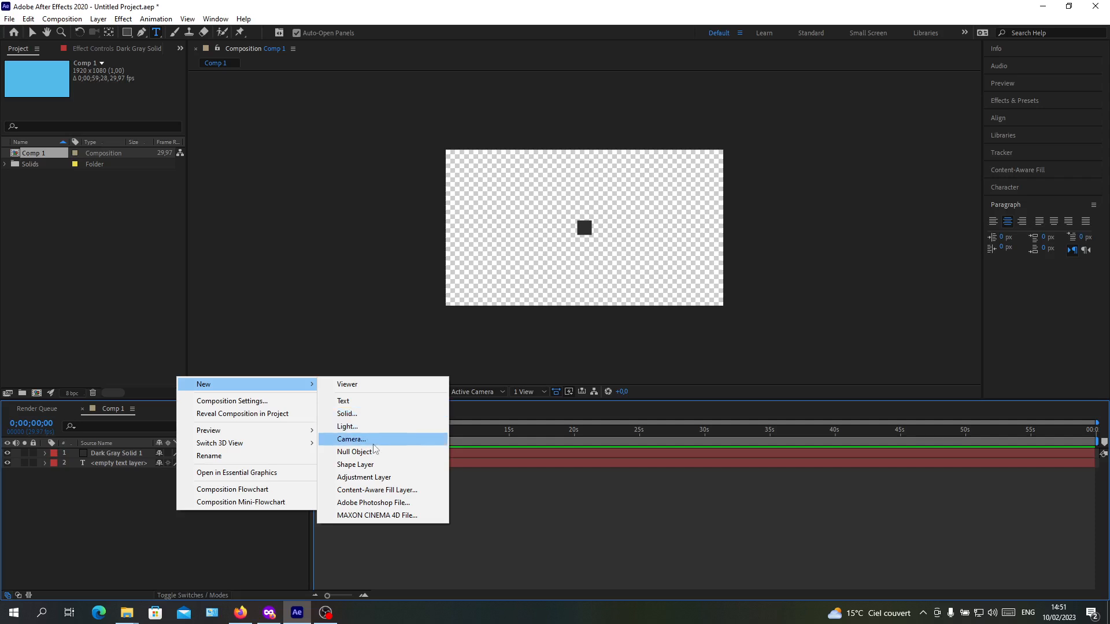
Step: Add Camera 1 with default settings and dismiss the 2D layers warning
{"action": "left_click", "coordinate": [350, 439]}
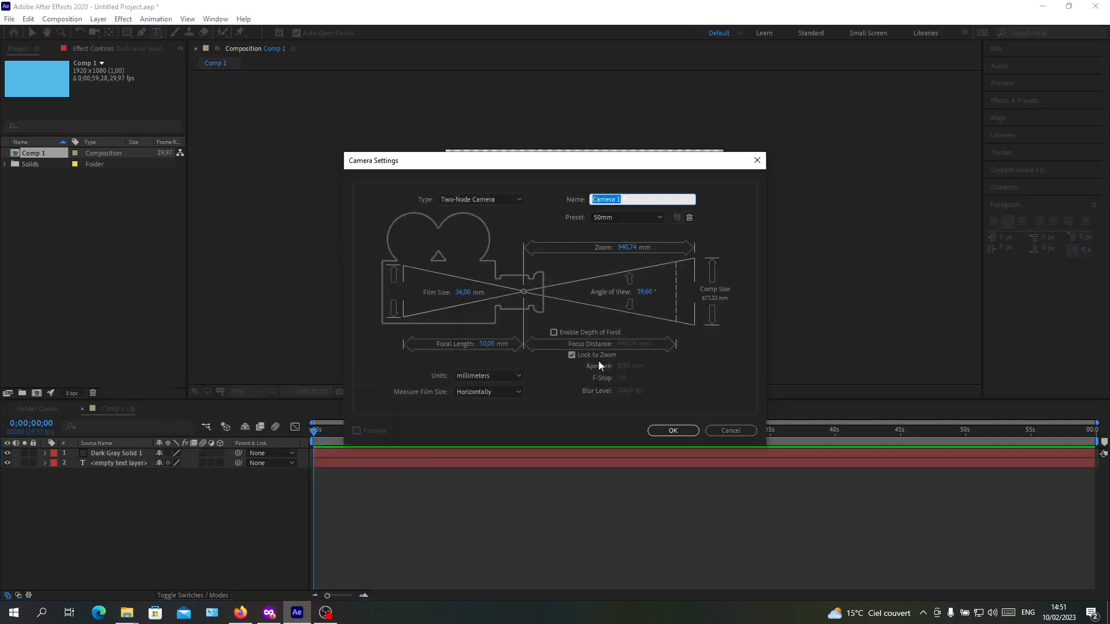
{"action": "left_click", "coordinate": [671, 430]}
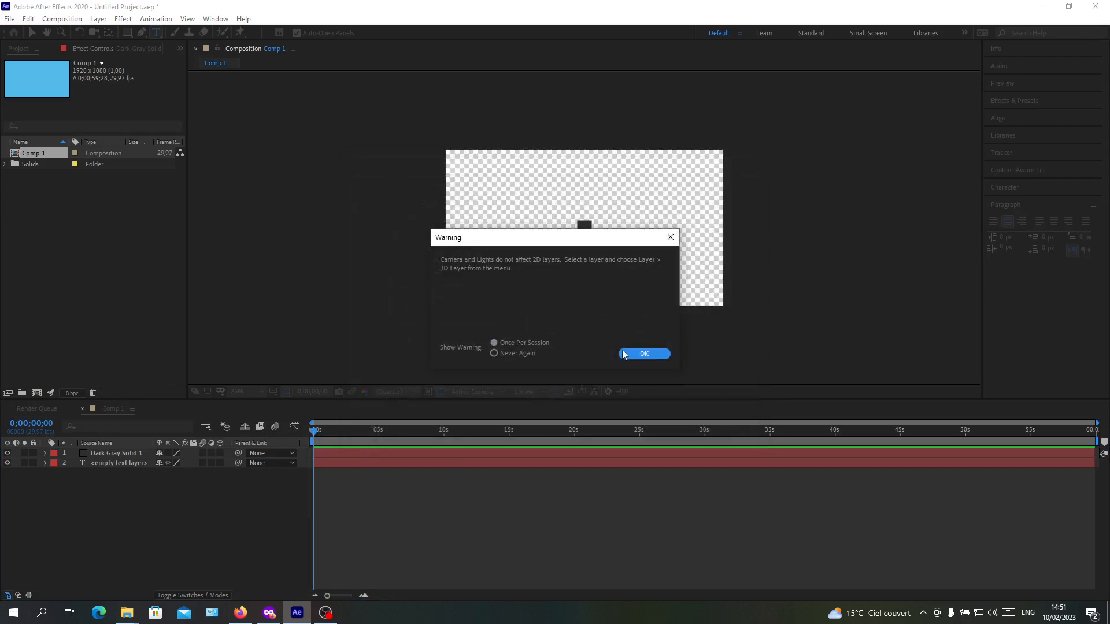
{"action": "left_click", "coordinate": [644, 353]}
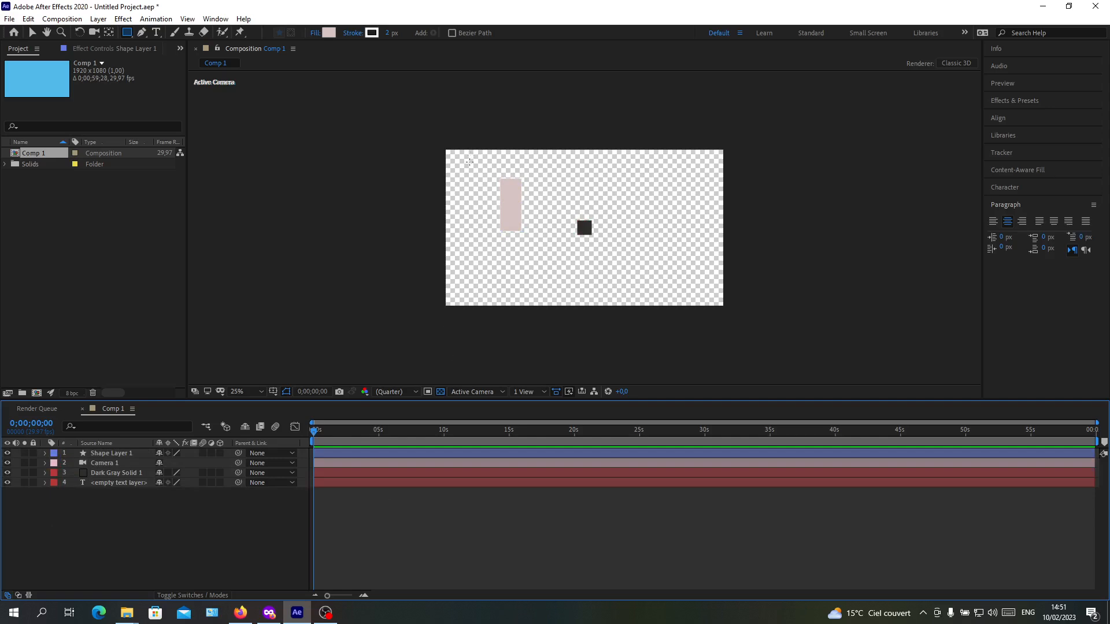
{"action": "mouse_move", "coordinate": [207, 375]}
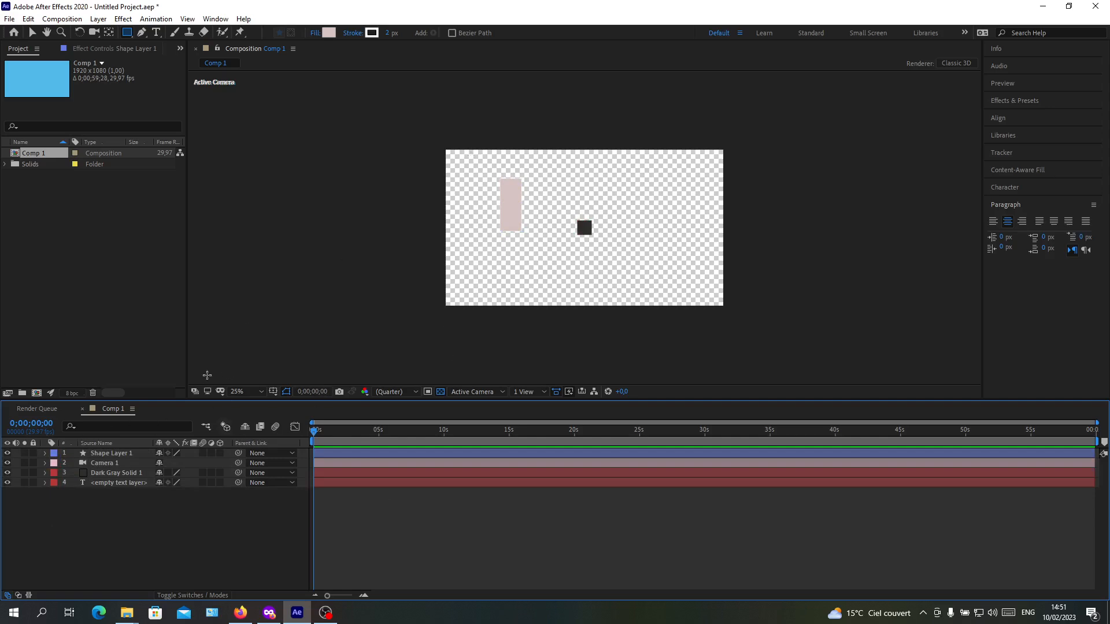
{"action": "mouse_move", "coordinate": [382, 471]}
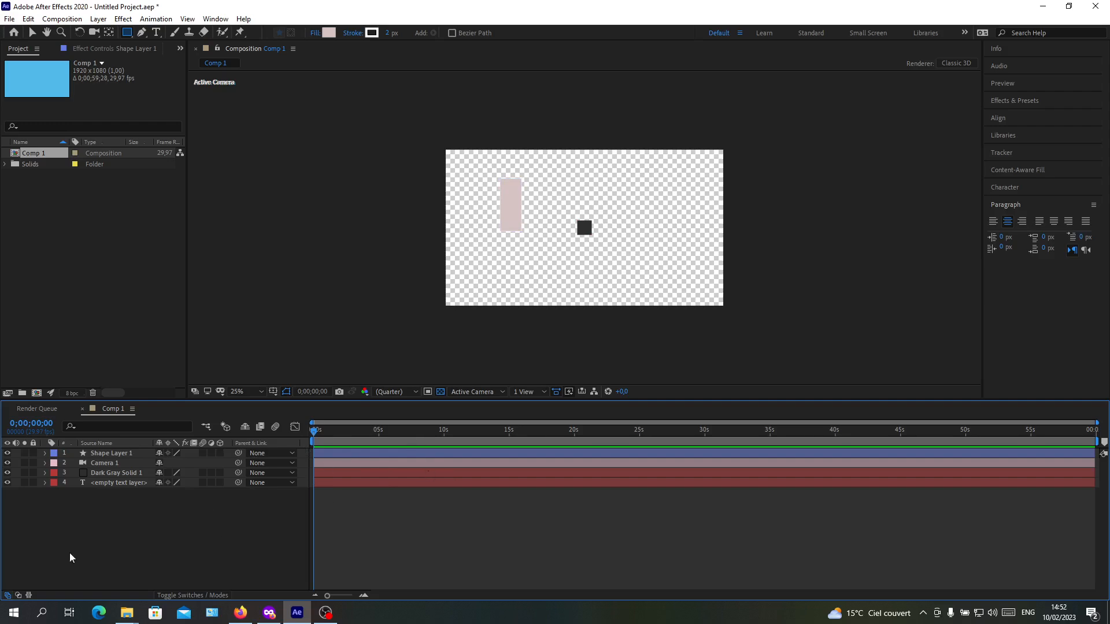
Step: Bring up the context menu for the four selected layers in Comp 1's timeline
{"action": "right_click", "coordinate": [53, 453]}
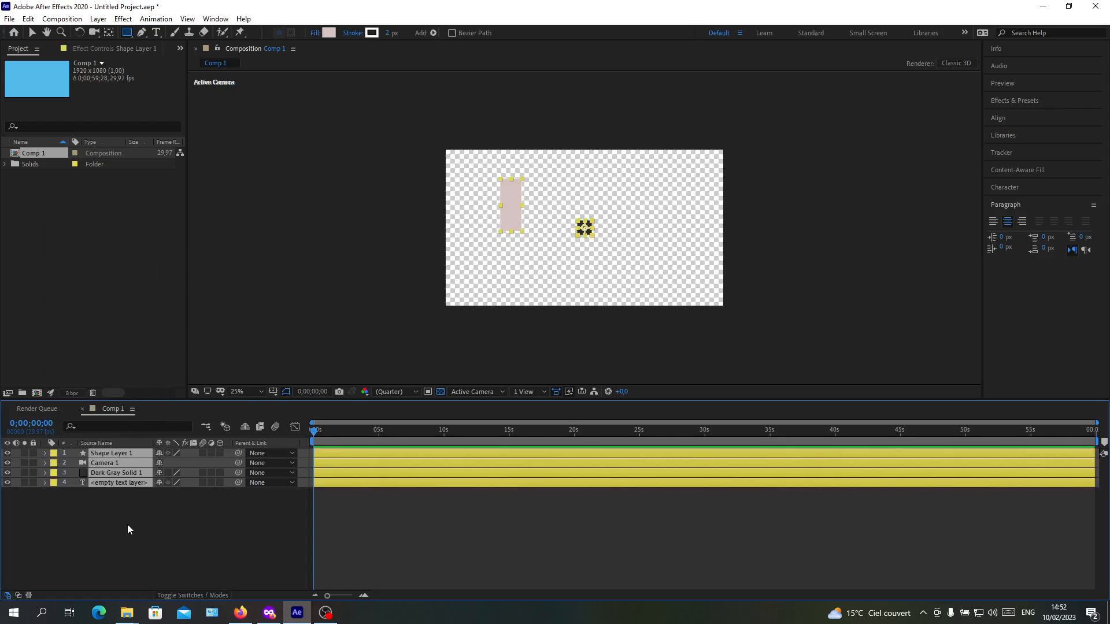
{"action": "right_click", "coordinate": [119, 482]}
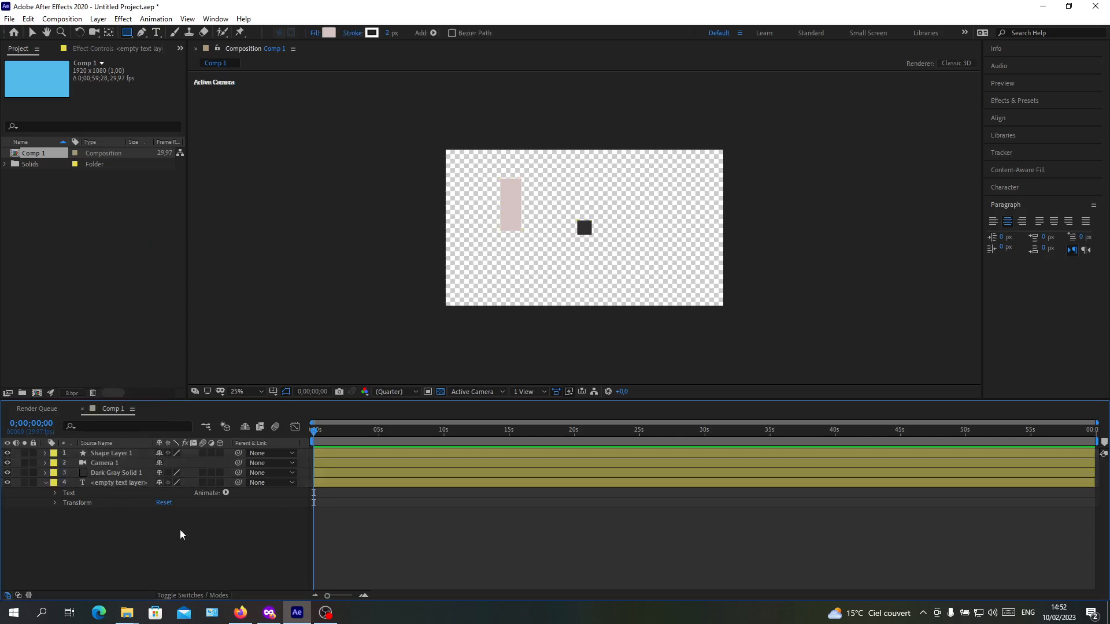
{"action": "mouse_move", "coordinate": [466, 448]}
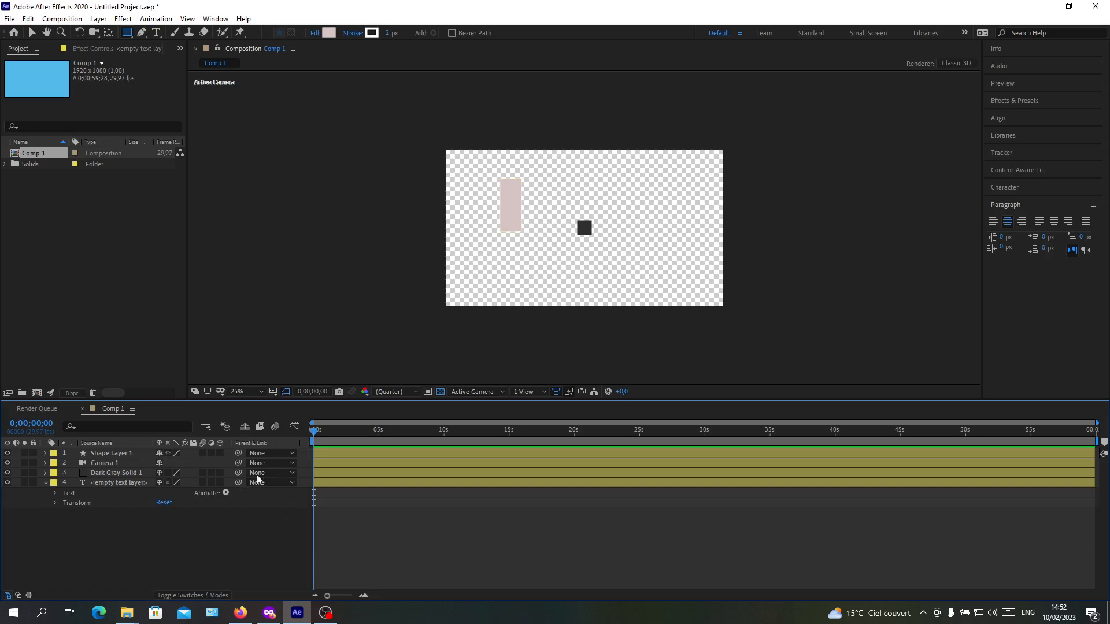
{"action": "mouse_move", "coordinate": [194, 407]}
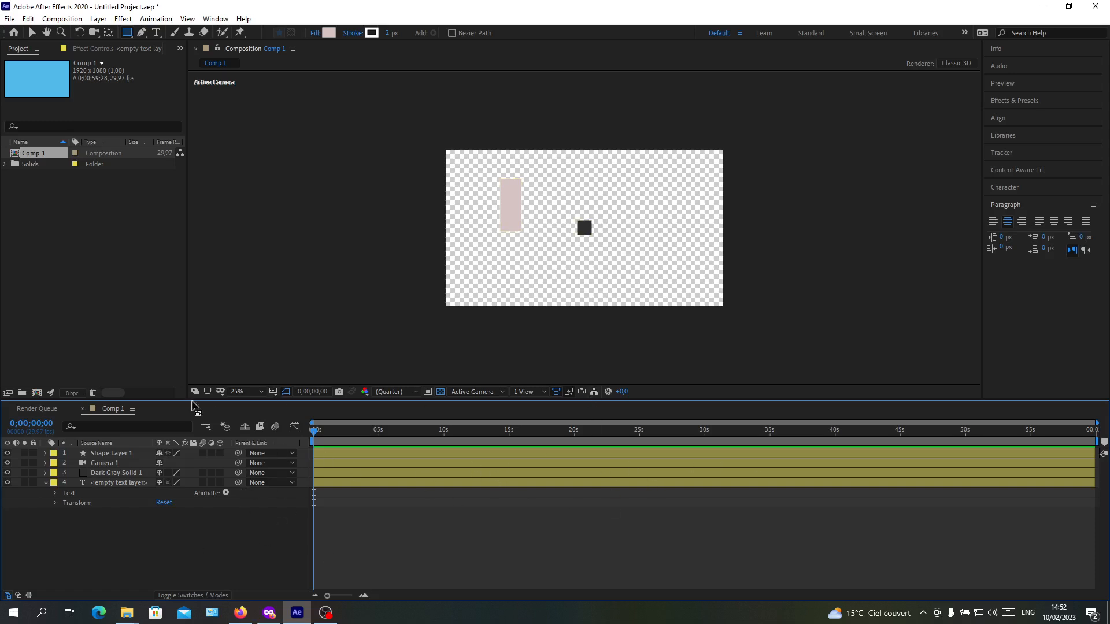
{"action": "mouse_move", "coordinate": [208, 351]}
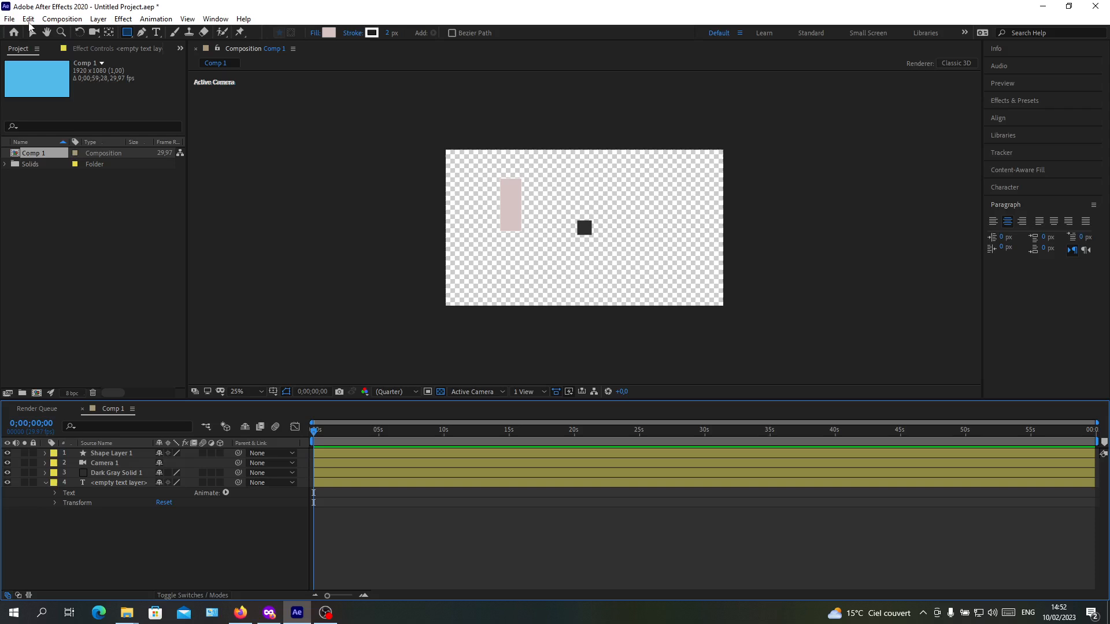
Step: Select all four layers via Select Label Group and pre-compose them into Pre-comp 1
{"action": "left_click", "coordinate": [98, 18]}
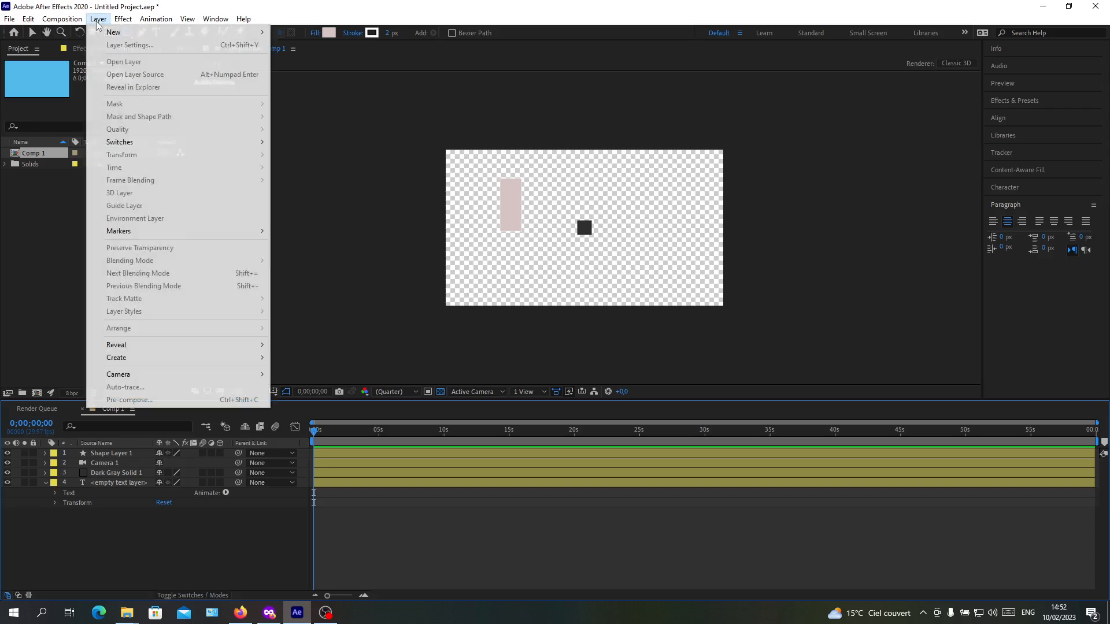
{"action": "left_click", "coordinate": [62, 18]}
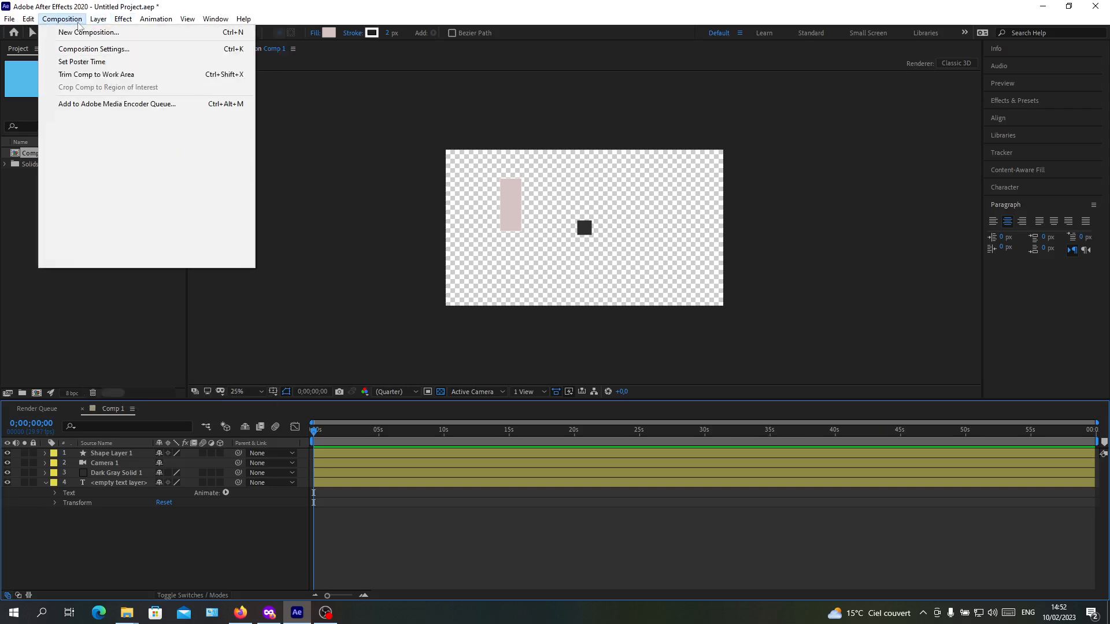
{"action": "left_click", "coordinate": [98, 19]}
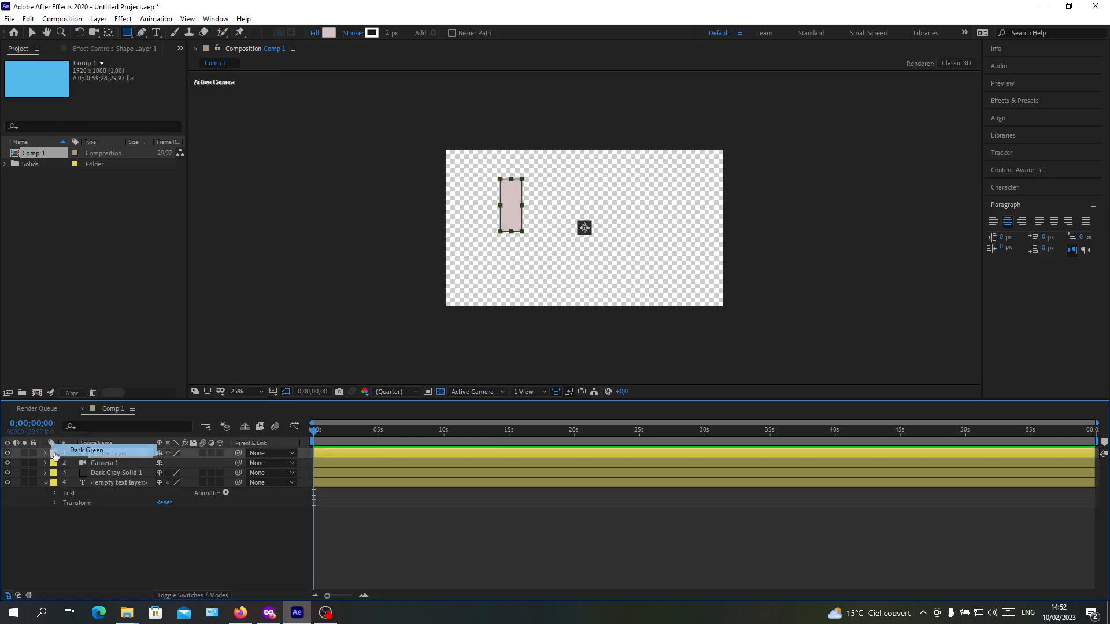
{"action": "left_click", "coordinate": [54, 452]}
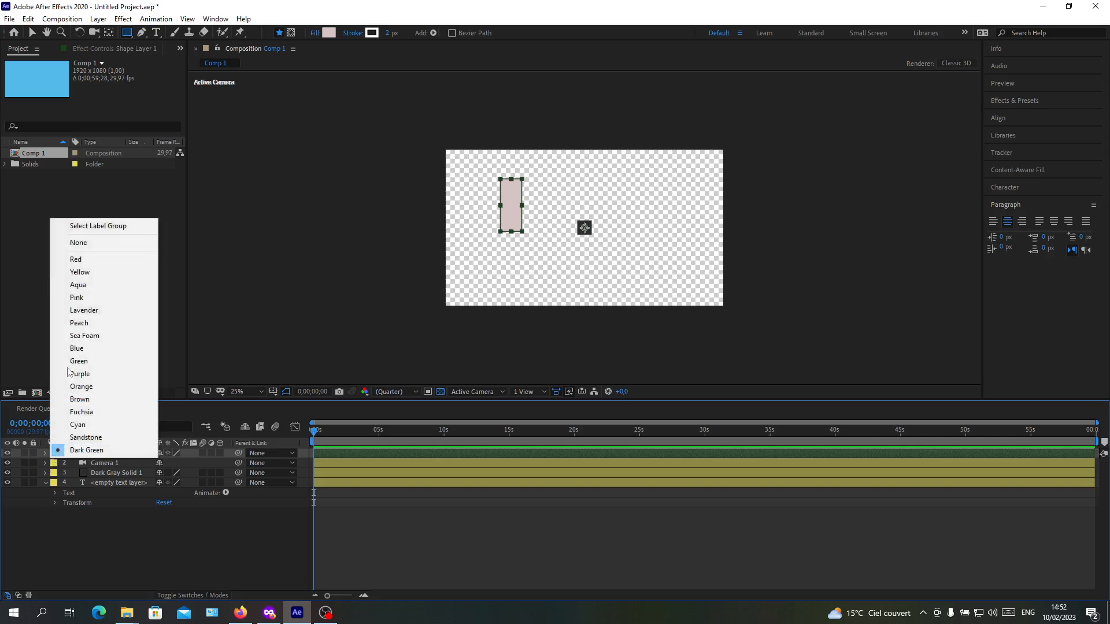
{"action": "left_click", "coordinate": [80, 272]}
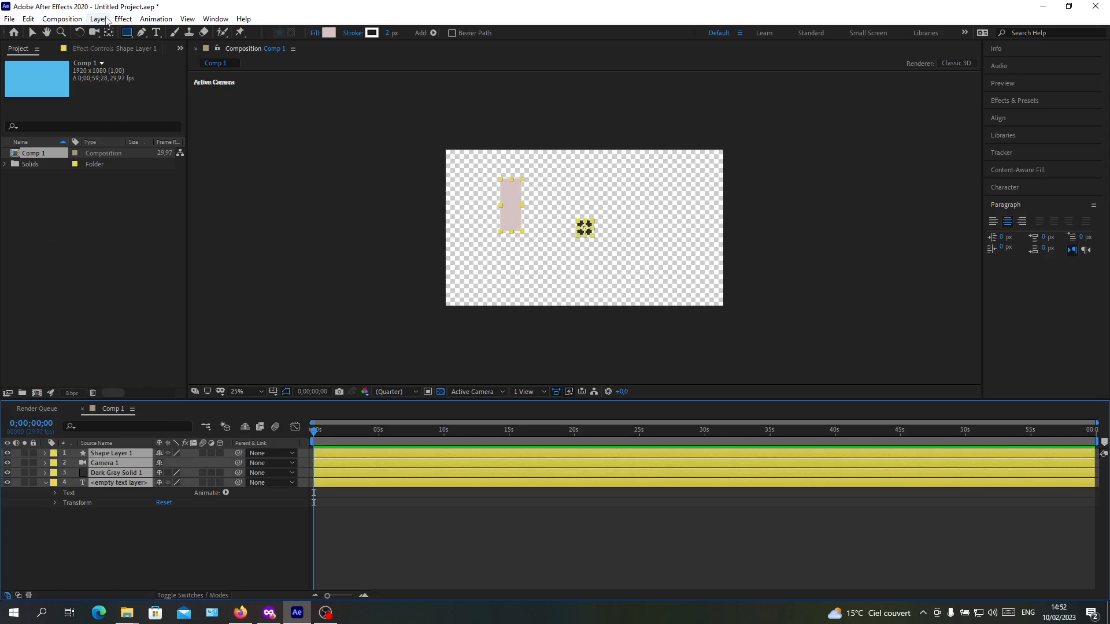
{"action": "left_click", "coordinate": [98, 19]}
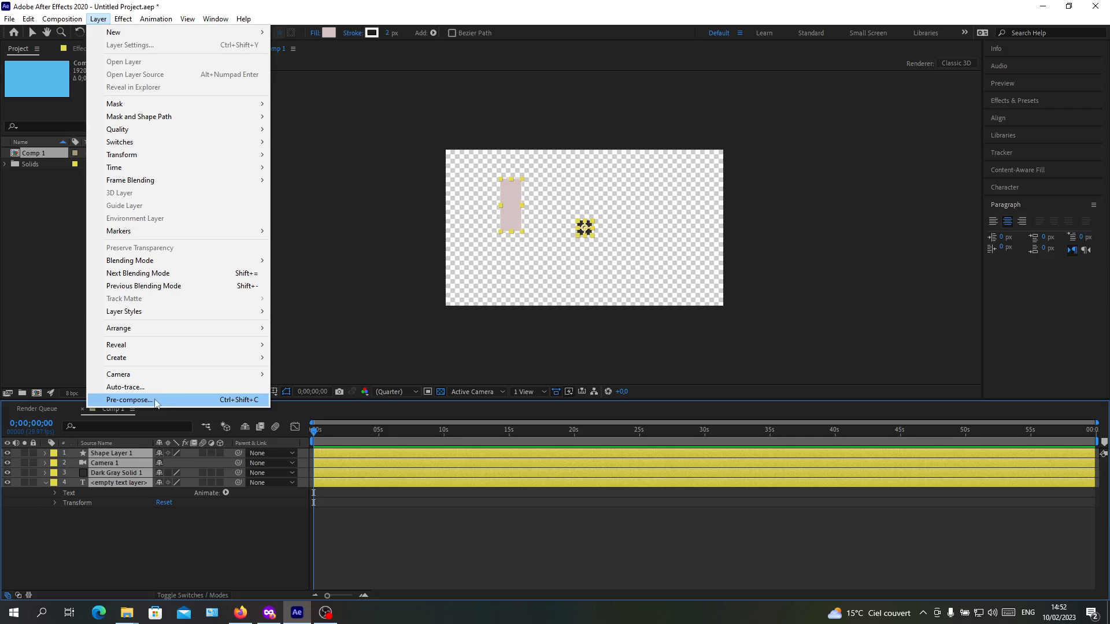
{"action": "mouse_move", "coordinate": [129, 515]}
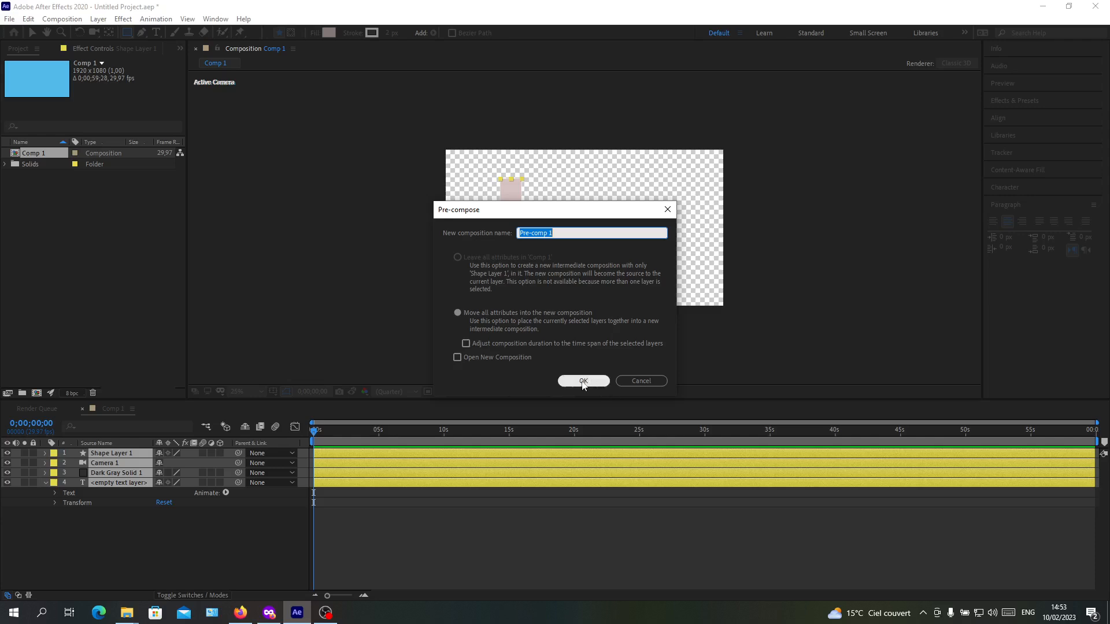
{"action": "left_click", "coordinate": [583, 381]}
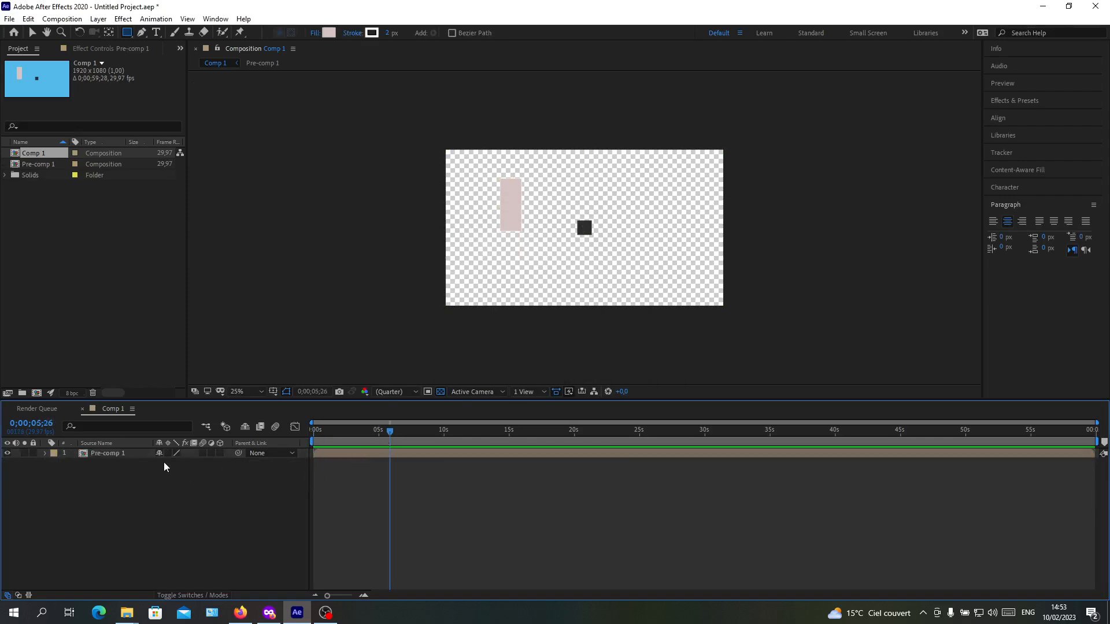
Step: Select the Pre-comp 1 layer in Comp 1's timeline
{"action": "left_click", "coordinate": [108, 453]}
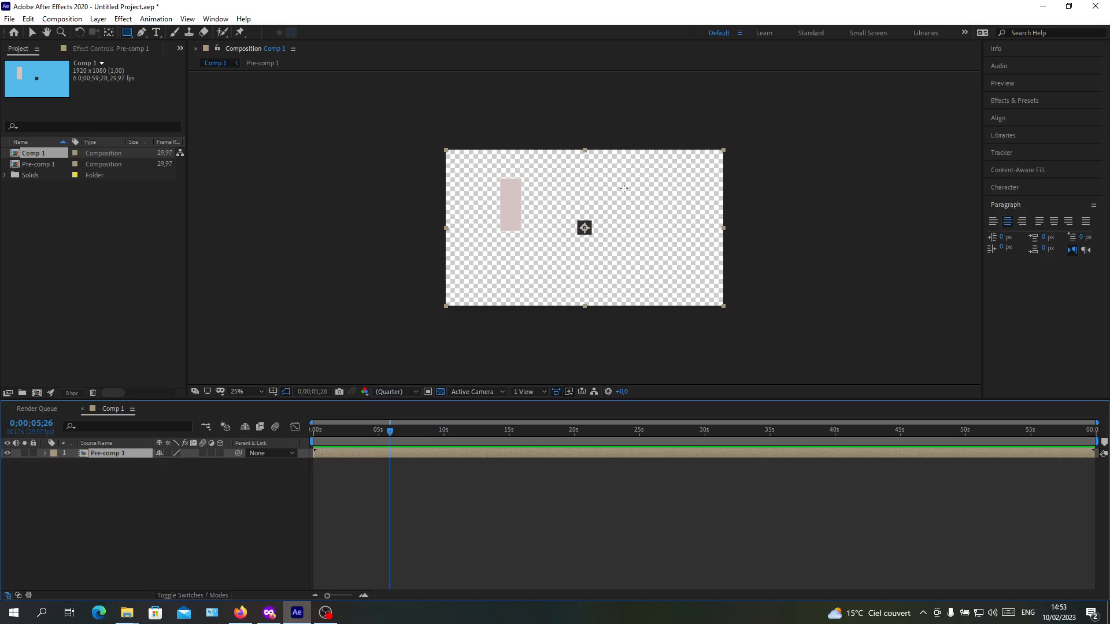
{"action": "mouse_move", "coordinate": [430, 167]}
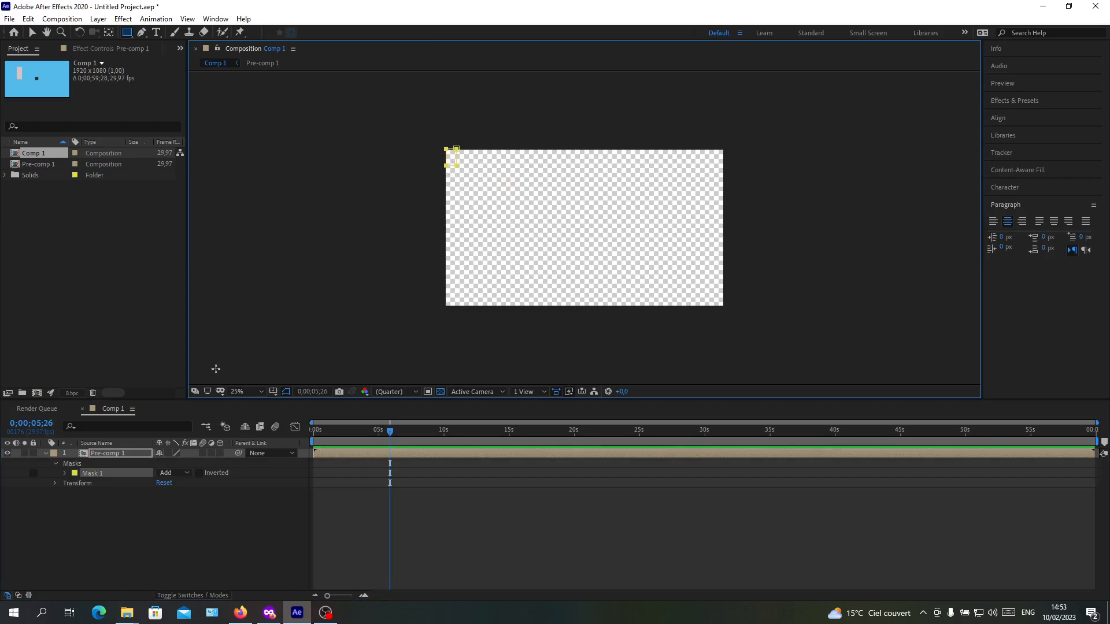
{"action": "mouse_move", "coordinate": [223, 405]}
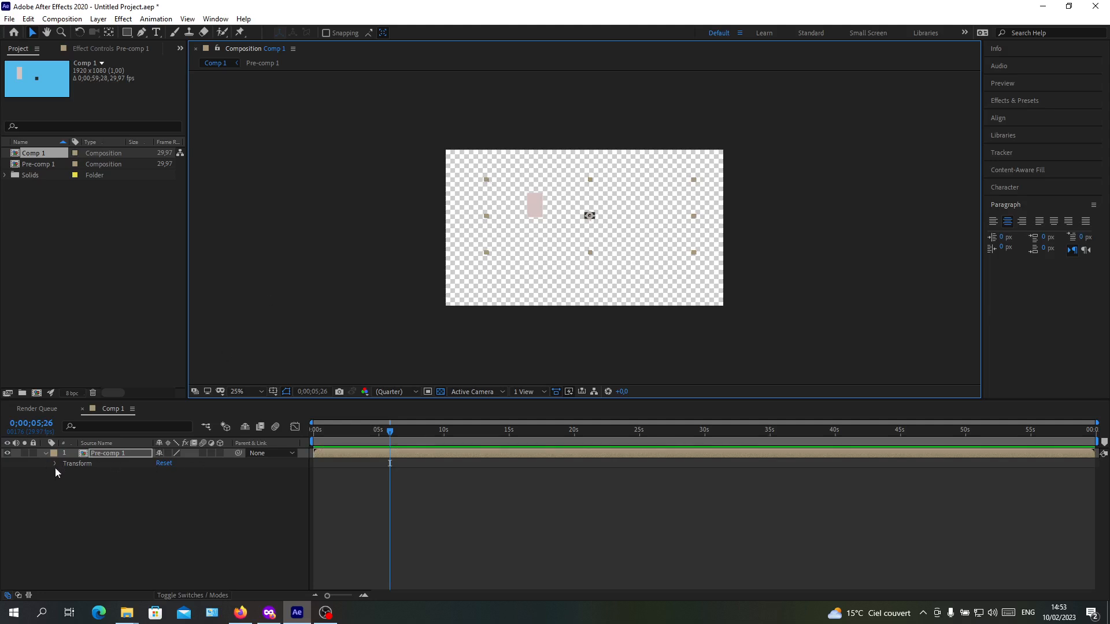
Step: Expand Pre-comp 1's Transform properties and scrub Position X so it reads 1054, 456
{"action": "left_click", "coordinate": [55, 463]}
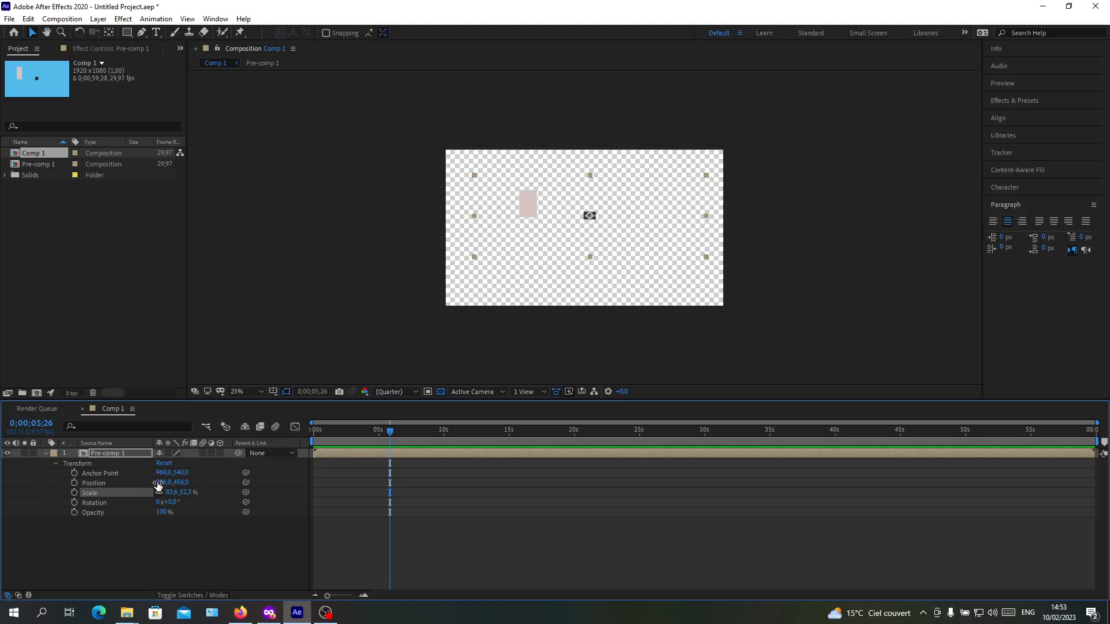
{"action": "left_click_drag", "start_coordinate": [171, 482], "coordinate": [174, 483]}
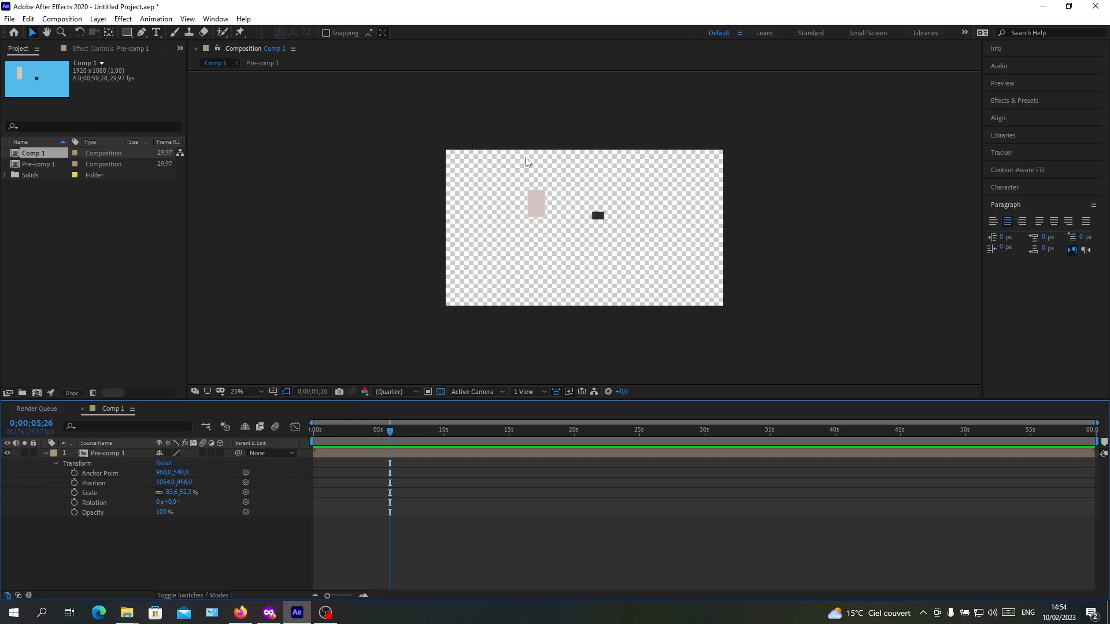
{"action": "mouse_move", "coordinate": [259, 13]}
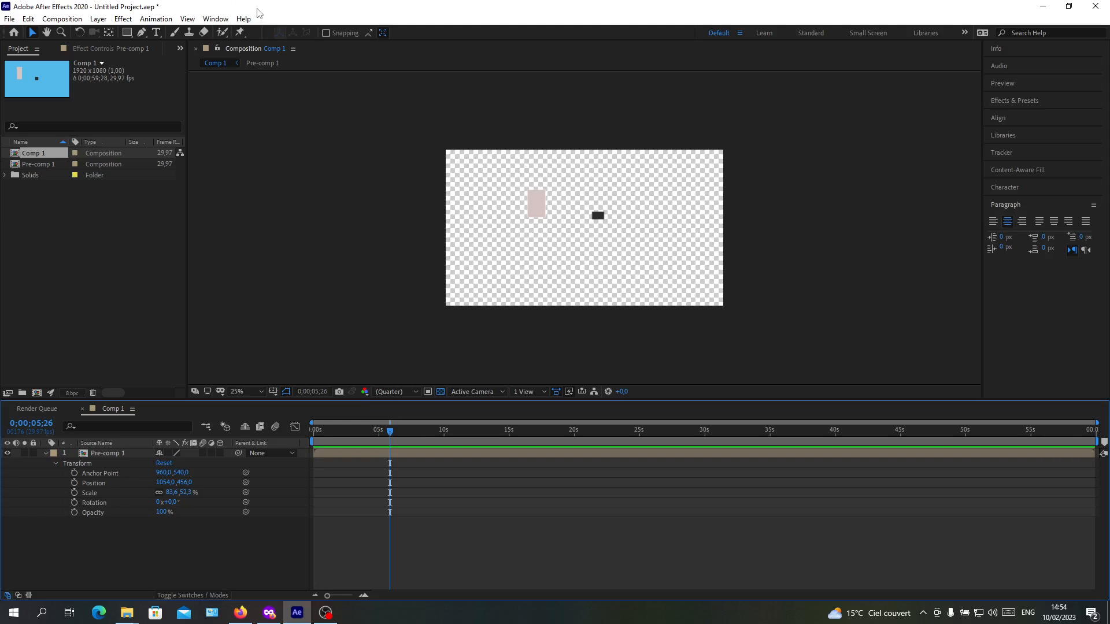